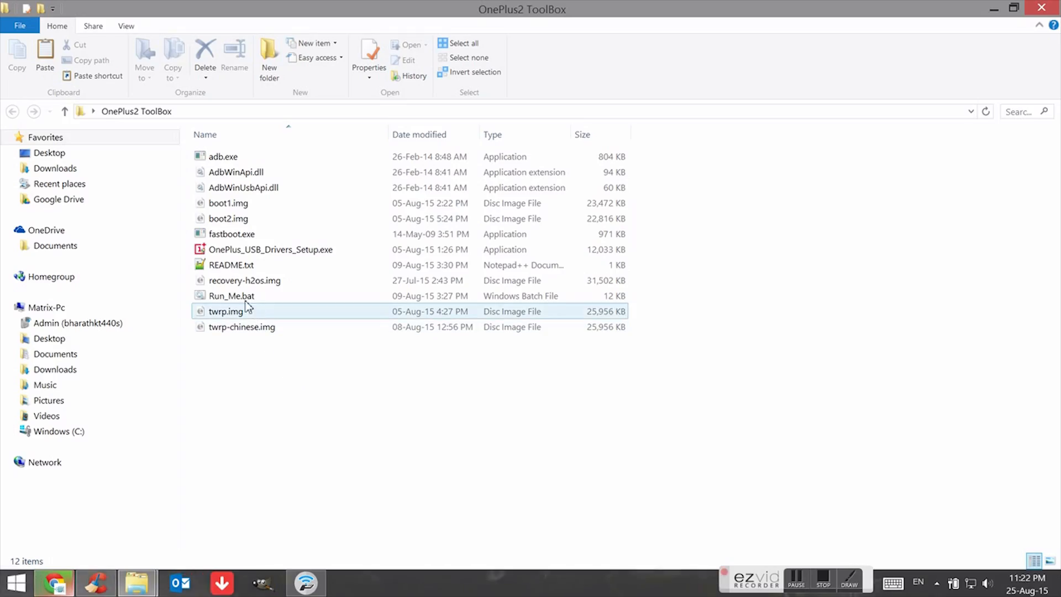
# - Select Run_Me.bat and bring up its context menu to run as administrator
pyautogui.click(231, 296)
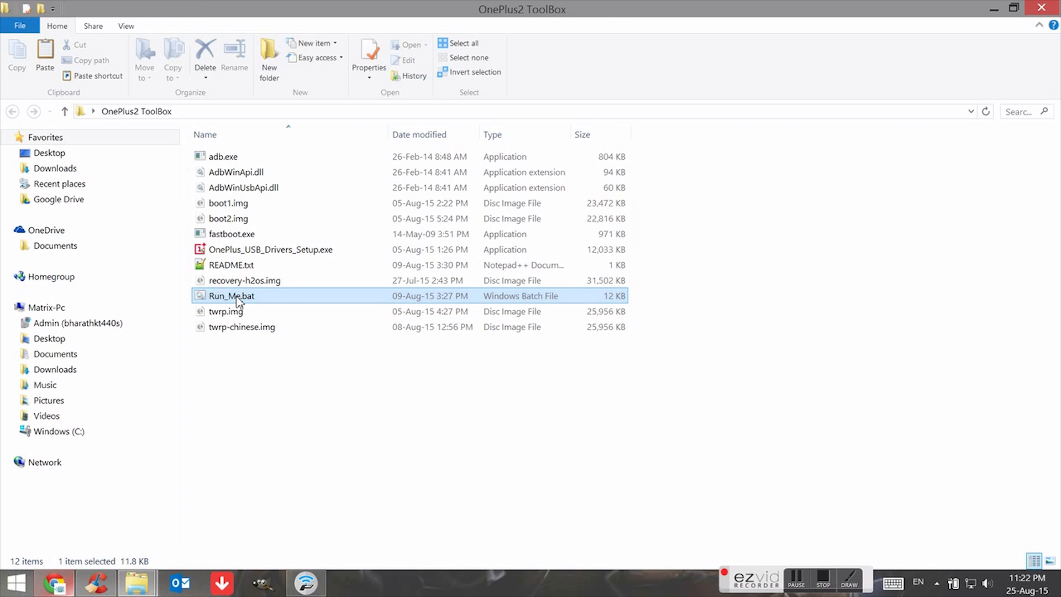
pyautogui.rightClick(231, 295)
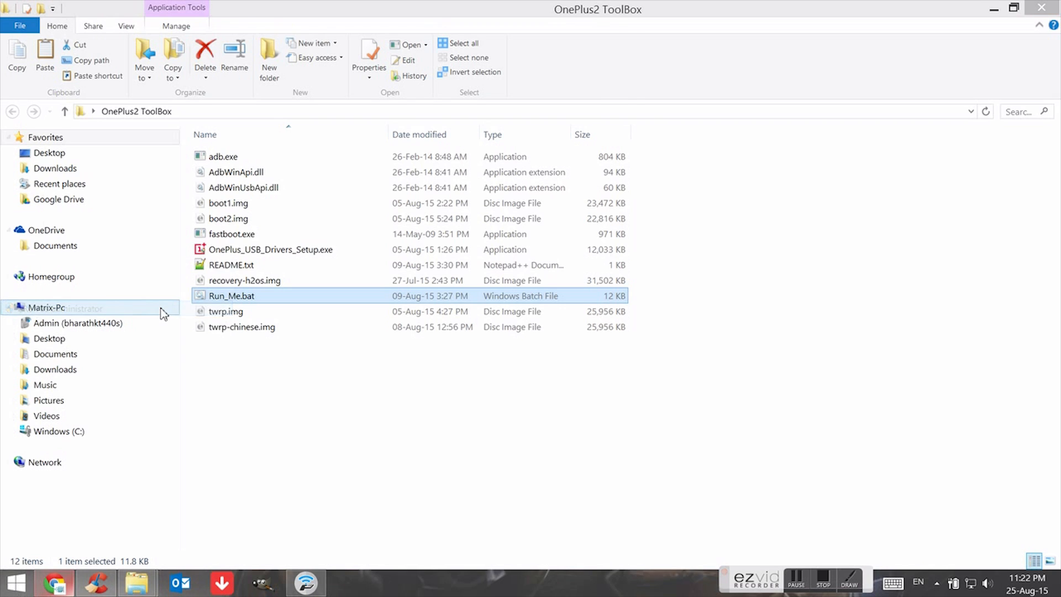
# - Launch the ToolBox, dismiss the driver compatibility warning, and open a command window in the folder
pyautogui.doubleClick(231, 295)
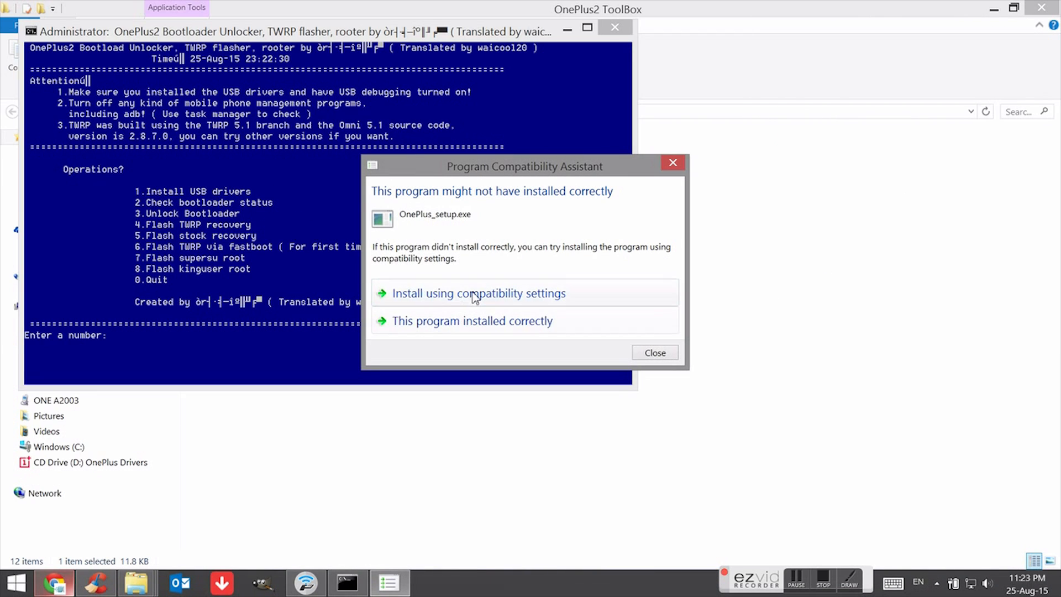
pyautogui.moveTo(551, 210)
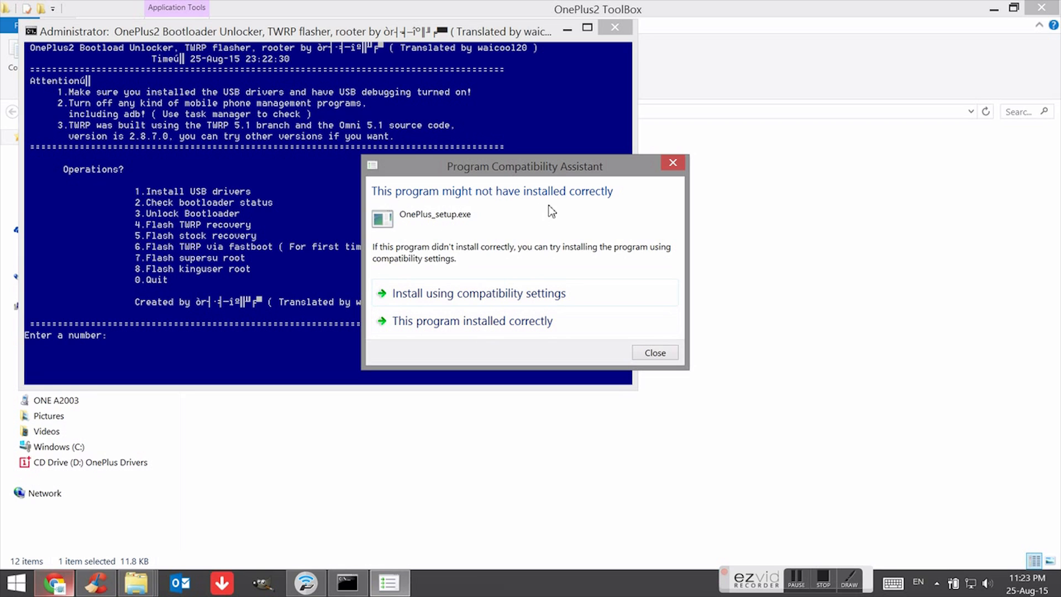
pyautogui.click(655, 352)
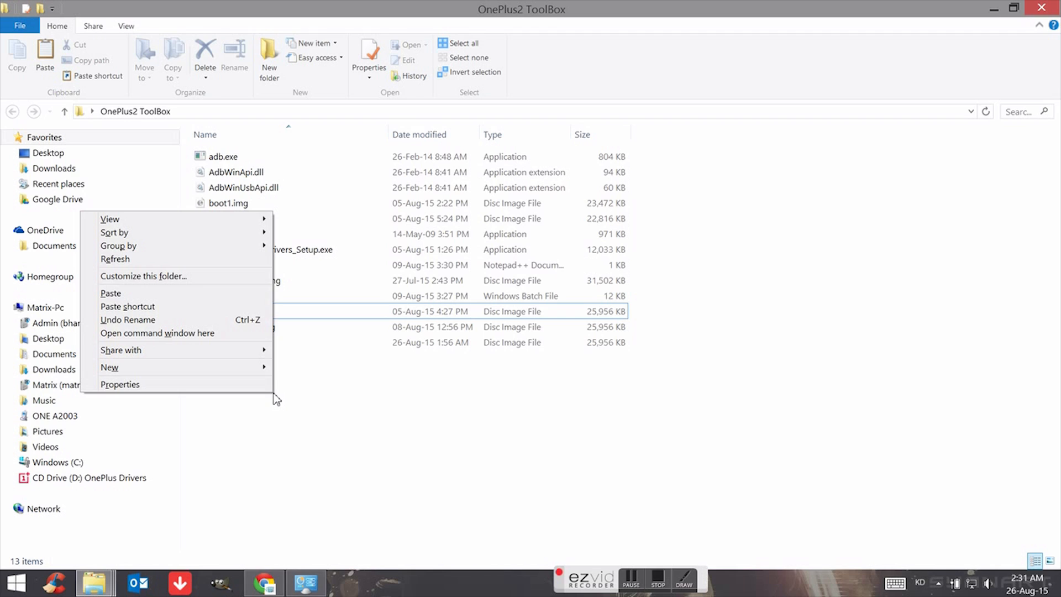
pyautogui.moveTo(192, 333)
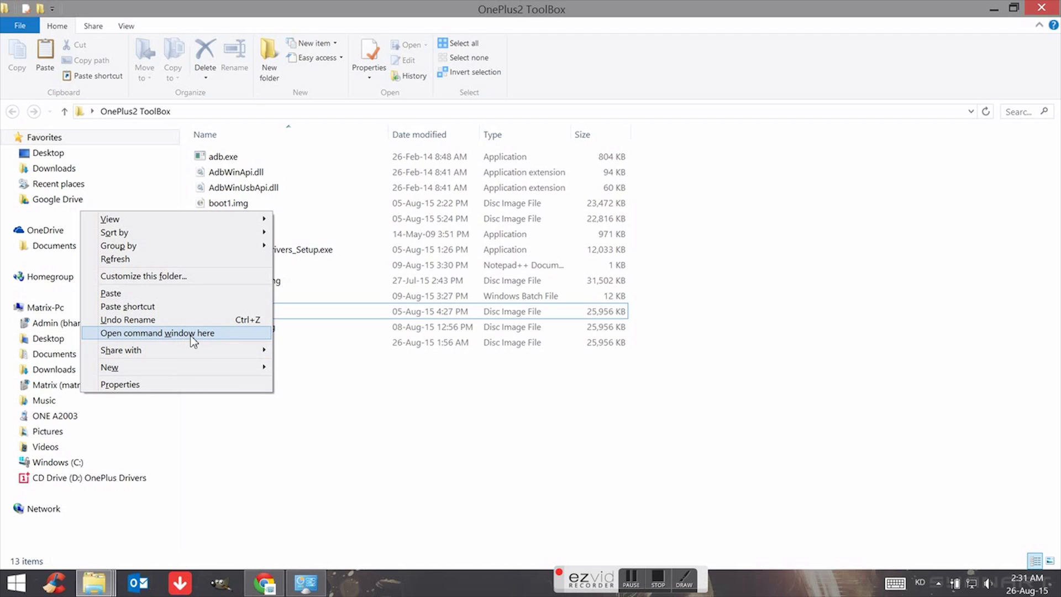
pyautogui.click(157, 332)
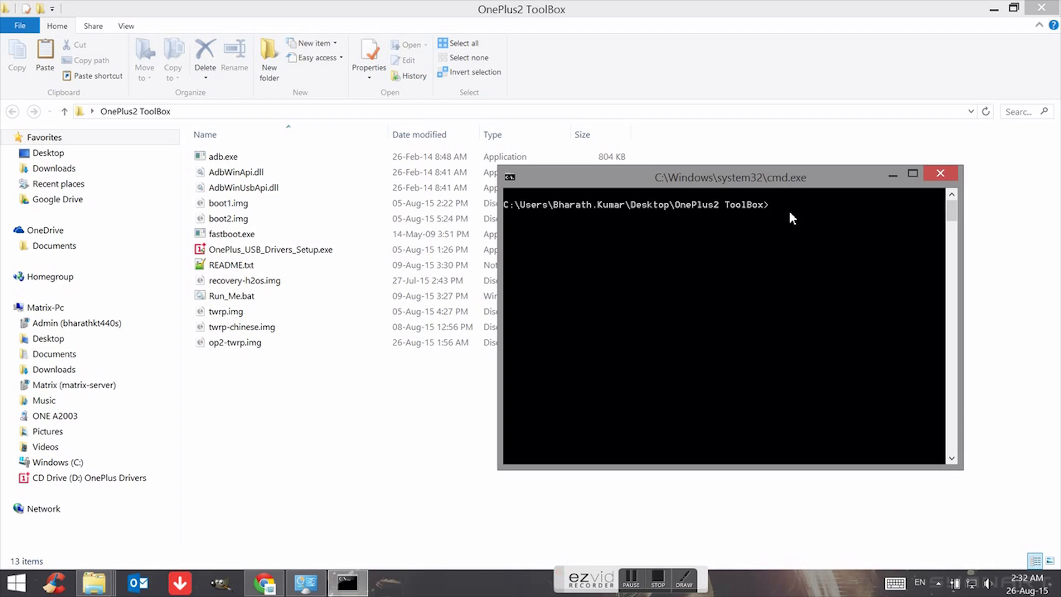
# - Run 'adb devices' to list the attached phone
pyautogui.write('adb devices')
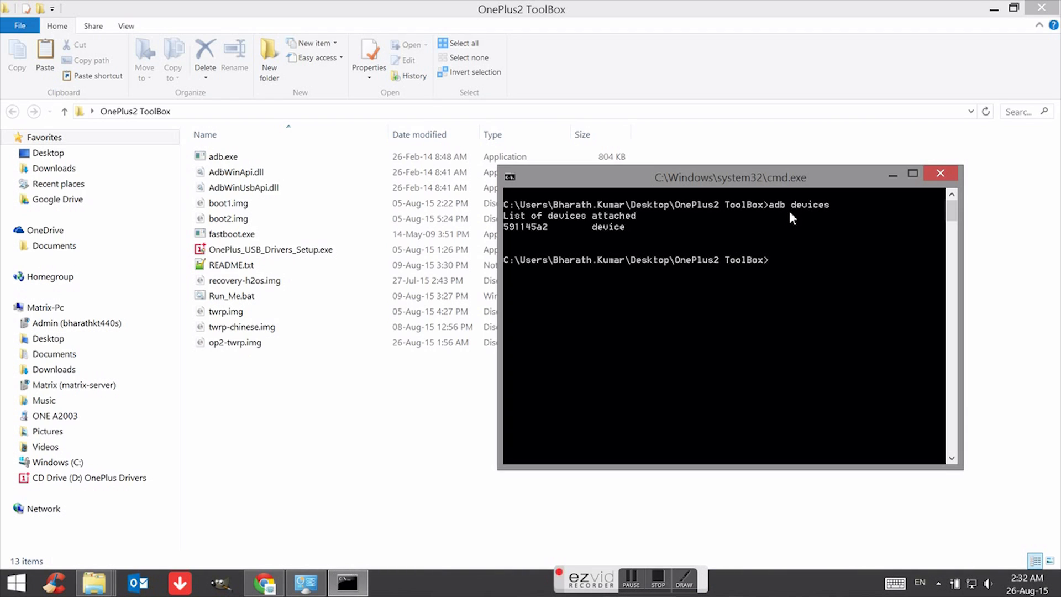
pyautogui.moveTo(515, 236)
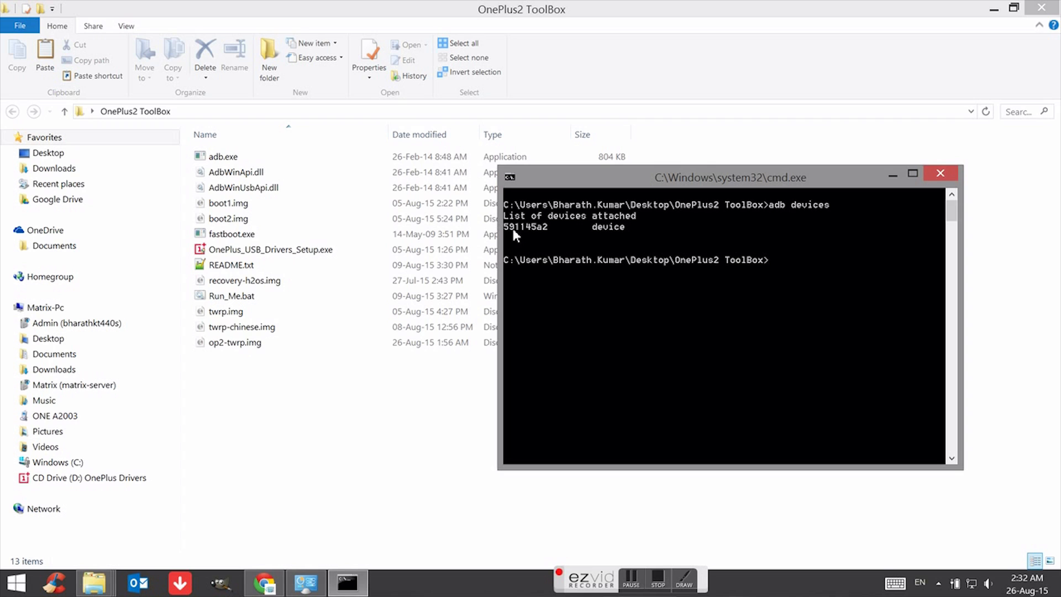